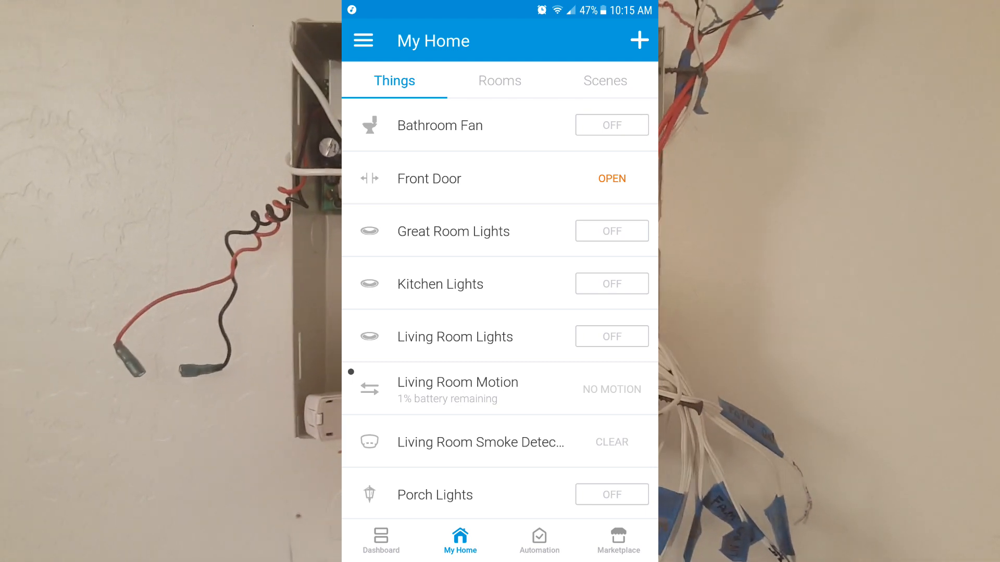
Open the Front Door sensor's Right Now page and watch it change from CLOSED to OPEN
left_click(428, 179)
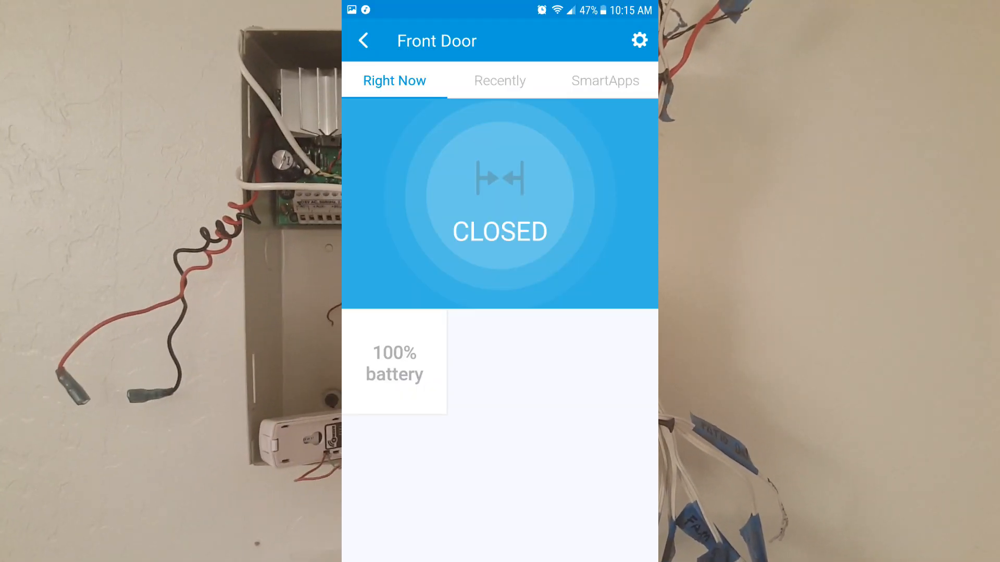
left_click(499, 198)
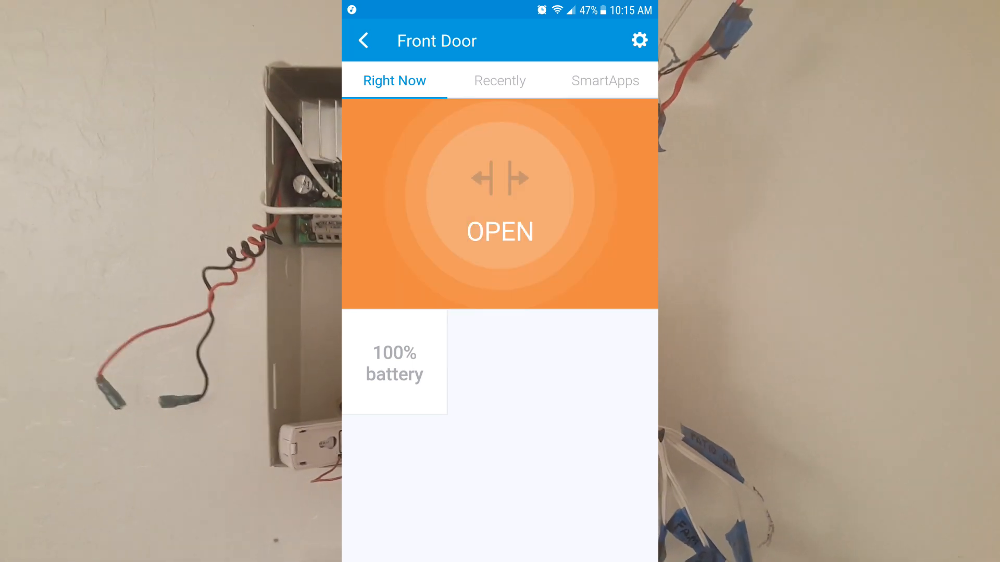